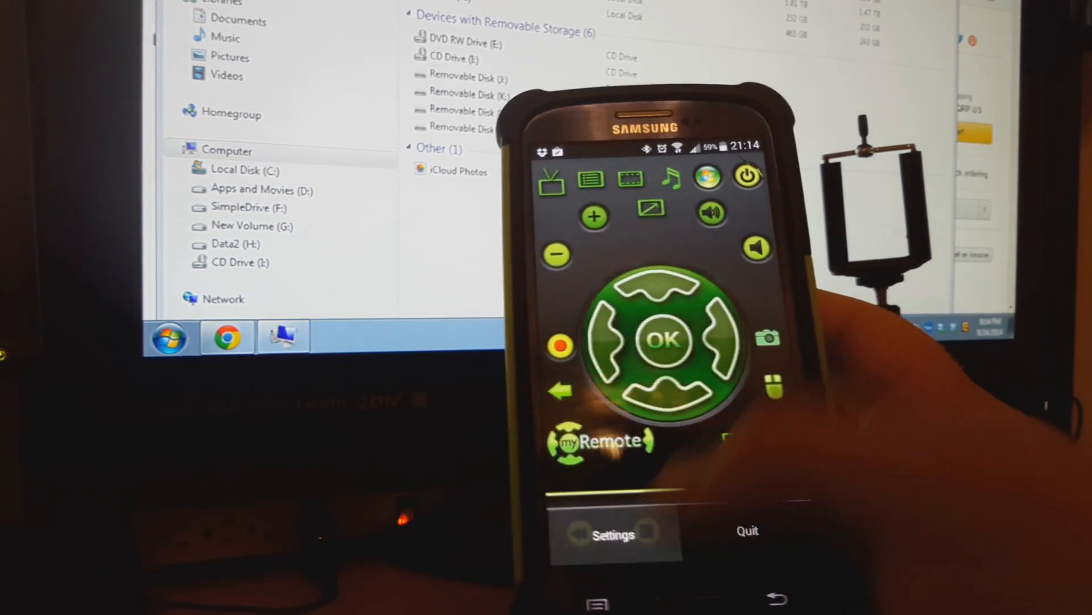
- Show the settings screen with the server IP address, mouse sensitivity and acceleration options
click(612, 534)
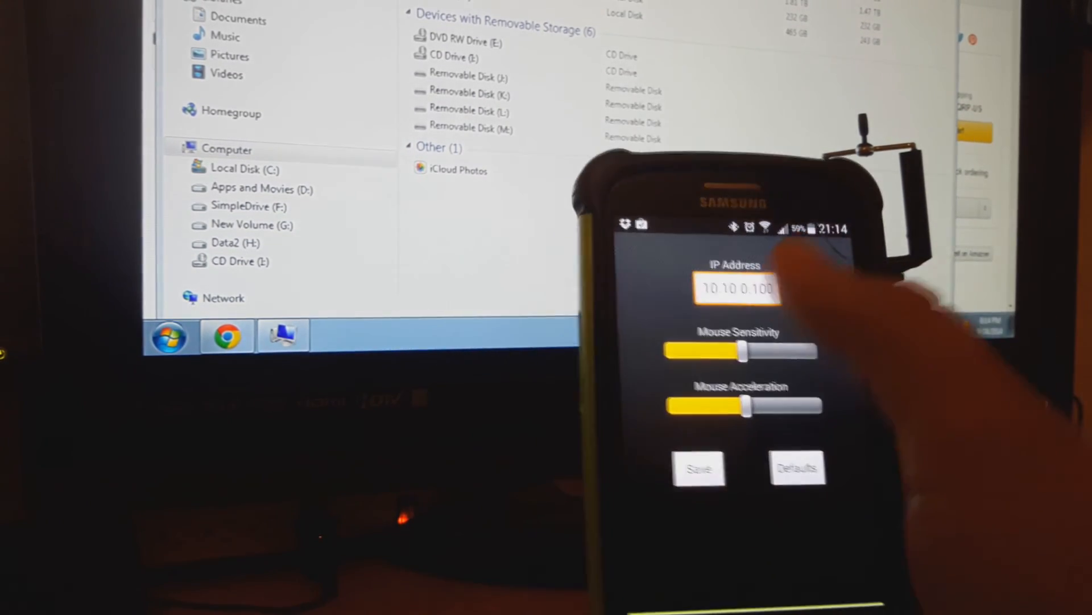